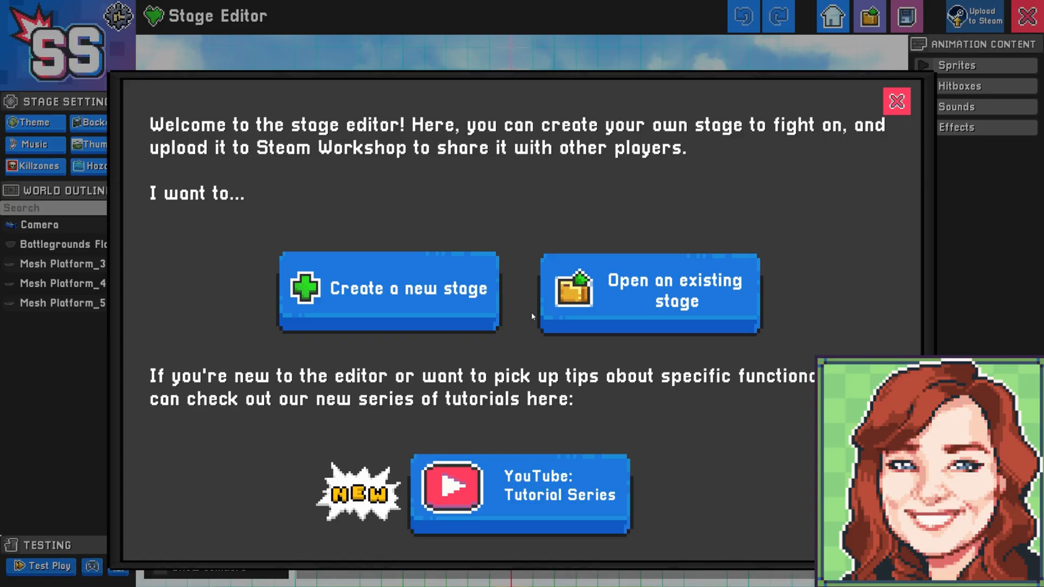
Close the welcome screen to reach the stage with the grass island
left_click(647, 293)
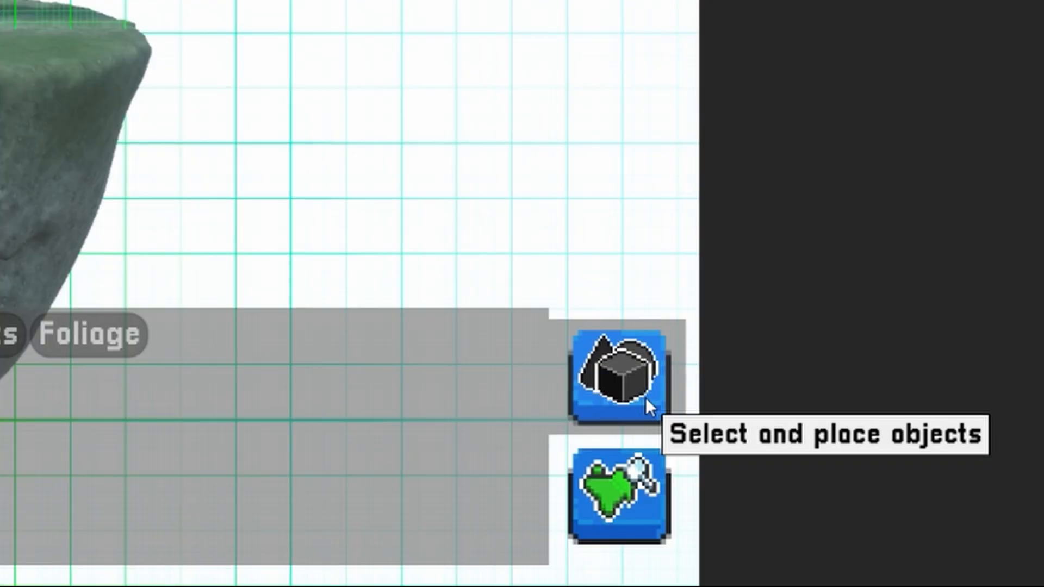
mouse_move(662, 549)
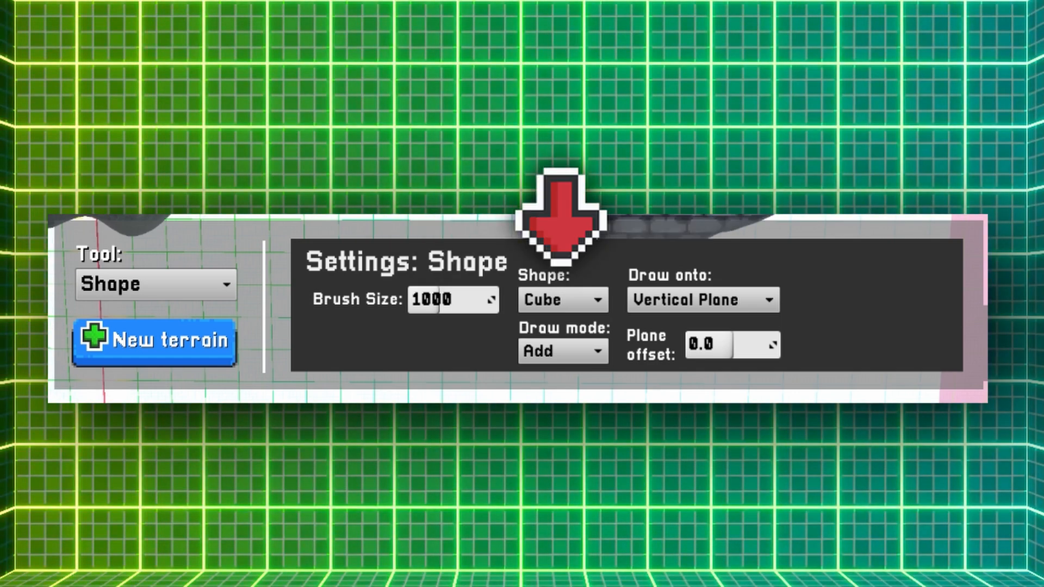
mouse_move(466, 353)
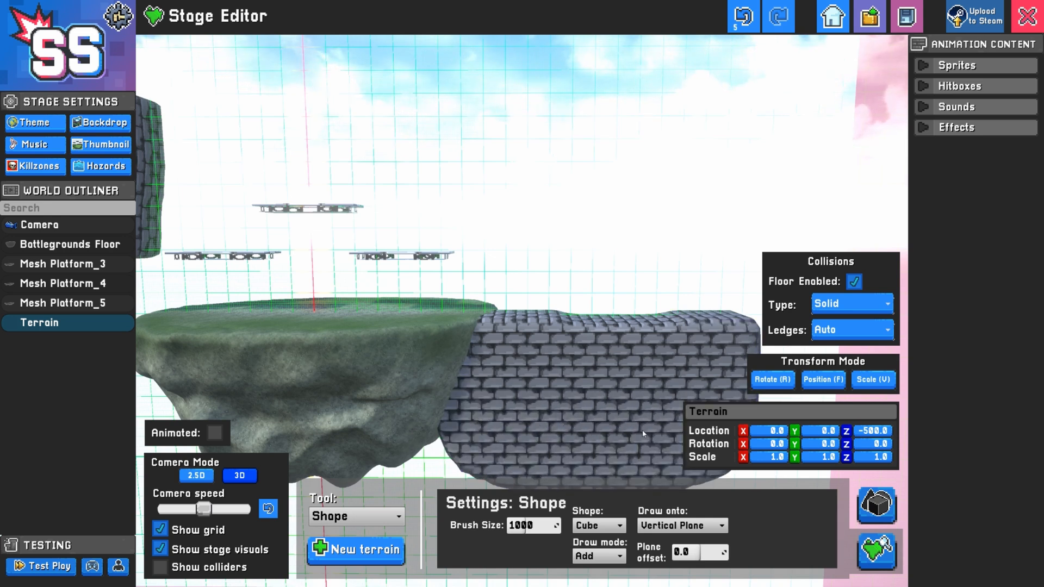
Run a test match on the stage with the brick block, then return to editing
left_click(40, 567)
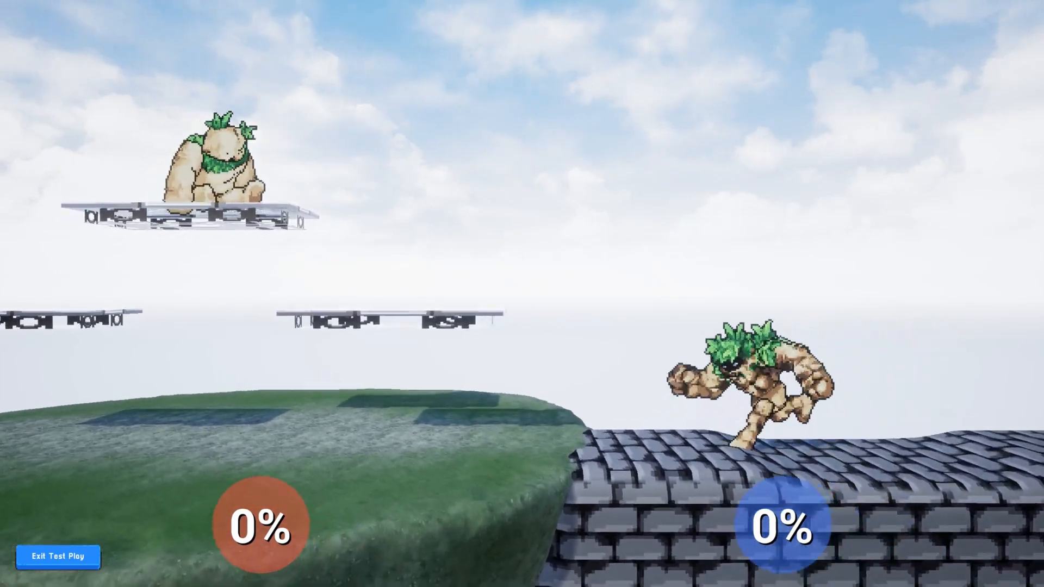
left_click(56, 555)
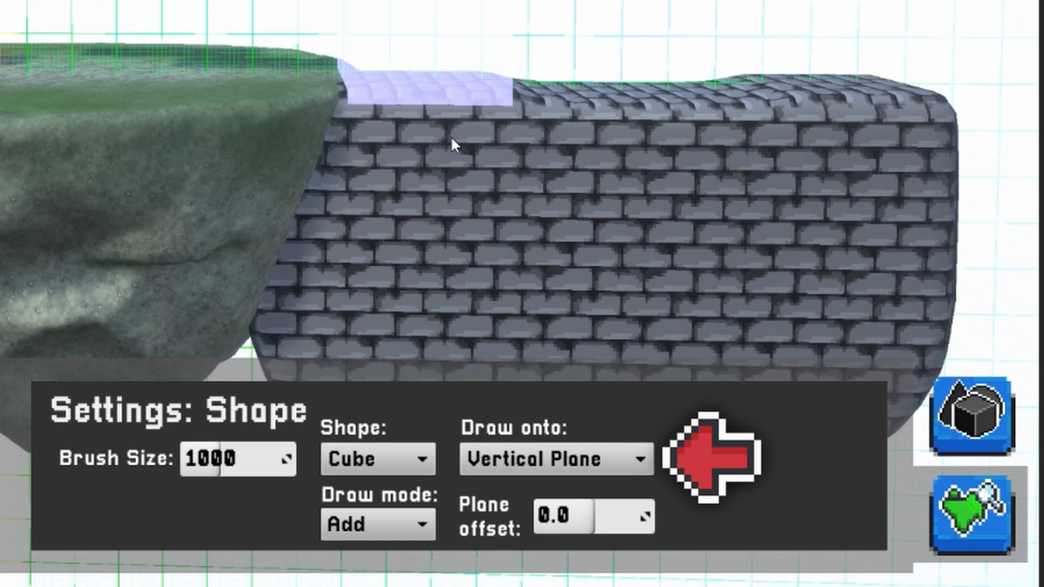
Set terrain drawing onto the Vertical Plane and draw more cube shapes
left_click(555, 460)
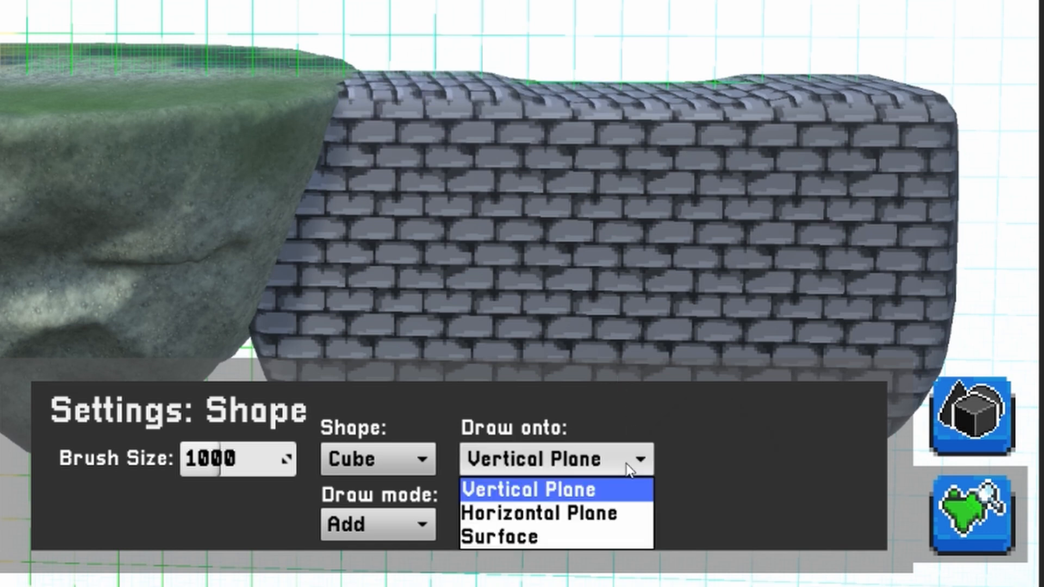
left_click(539, 513)
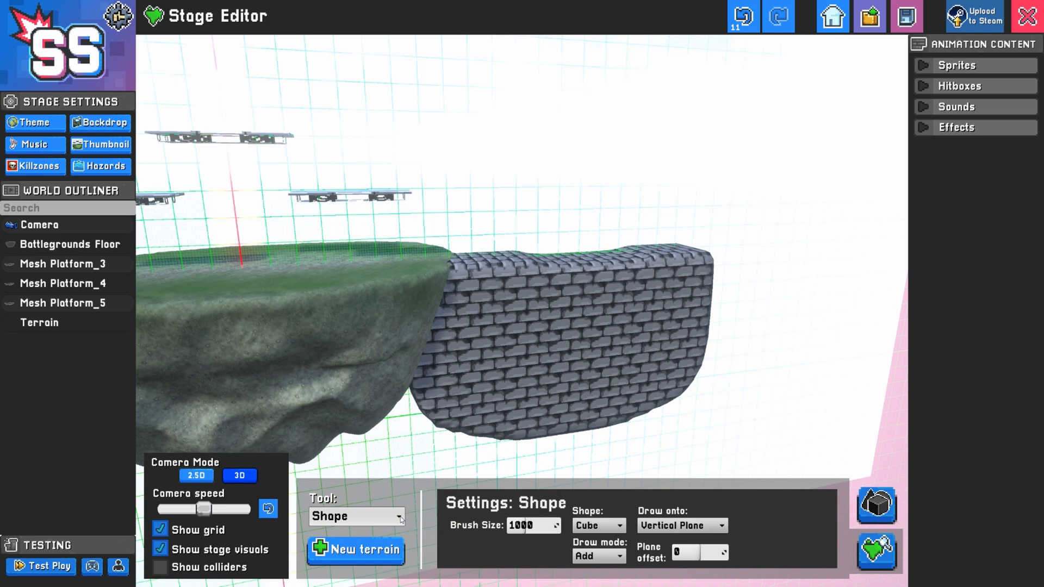
Sculpt raised bumps onto the brick block's surface, then switch to another terrain tool
left_click(356, 516)
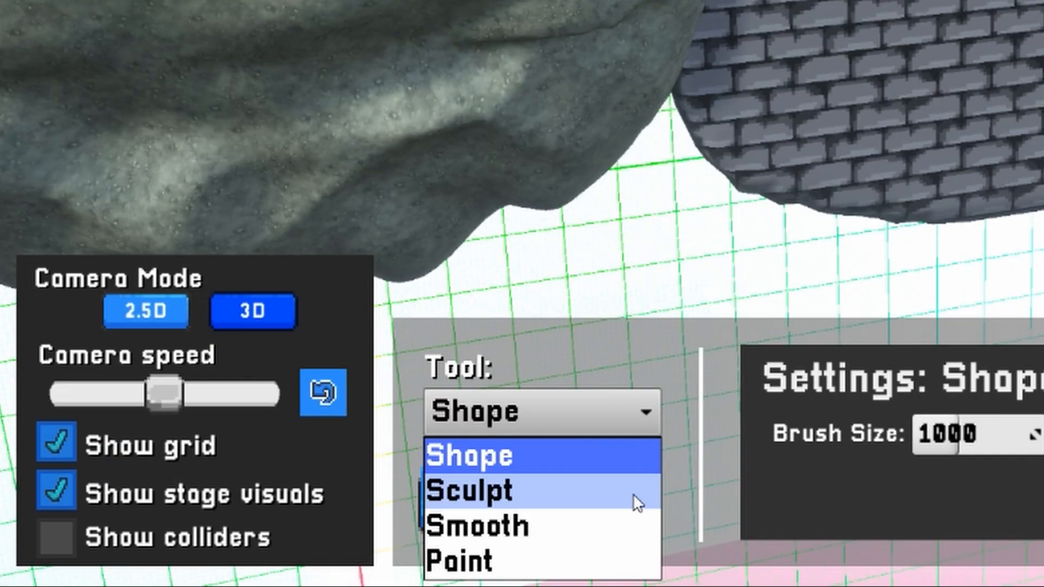
left_click(466, 491)
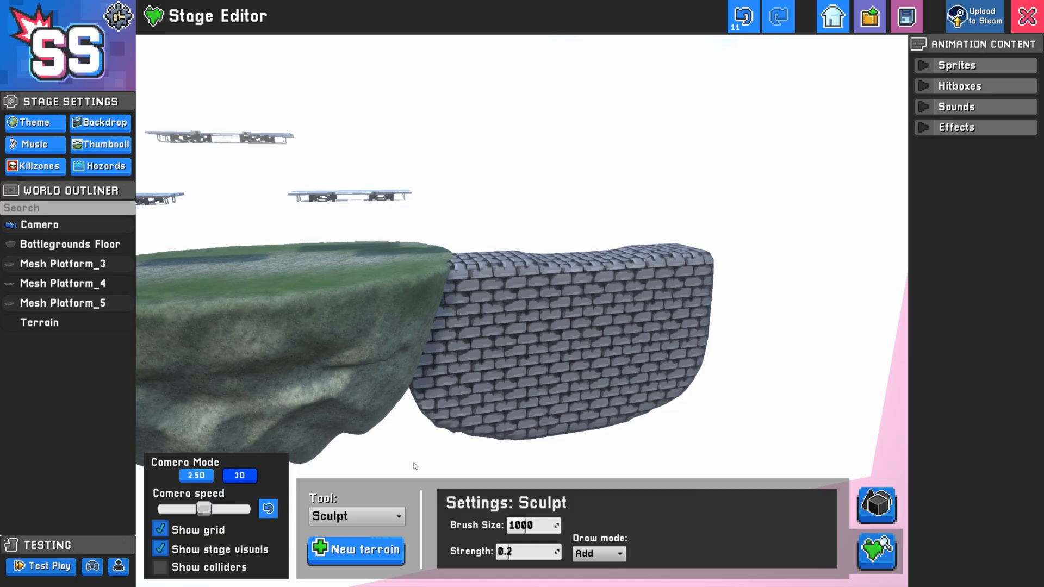
left_click(536, 430)
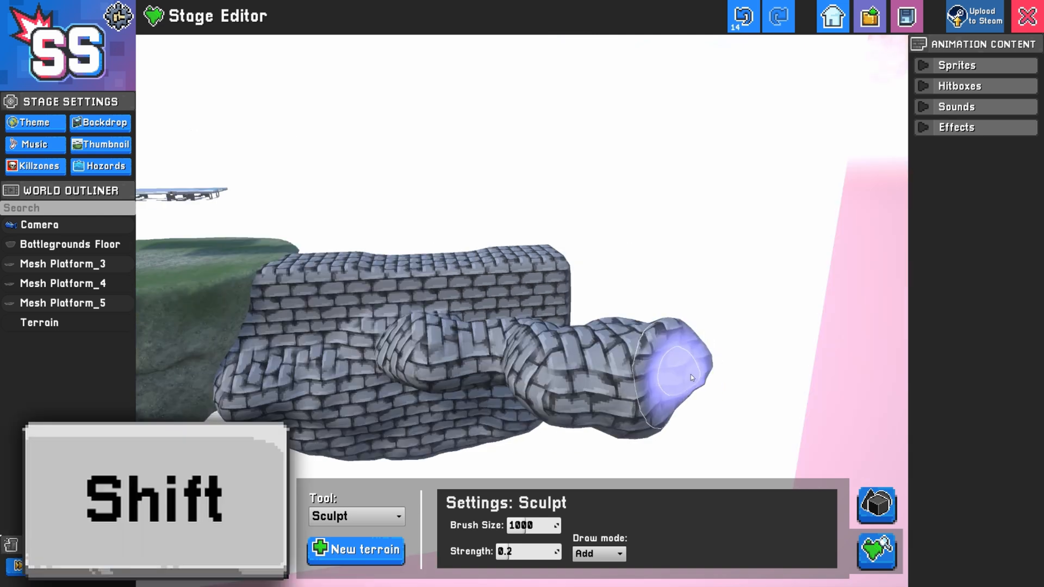
left_click(357, 516)
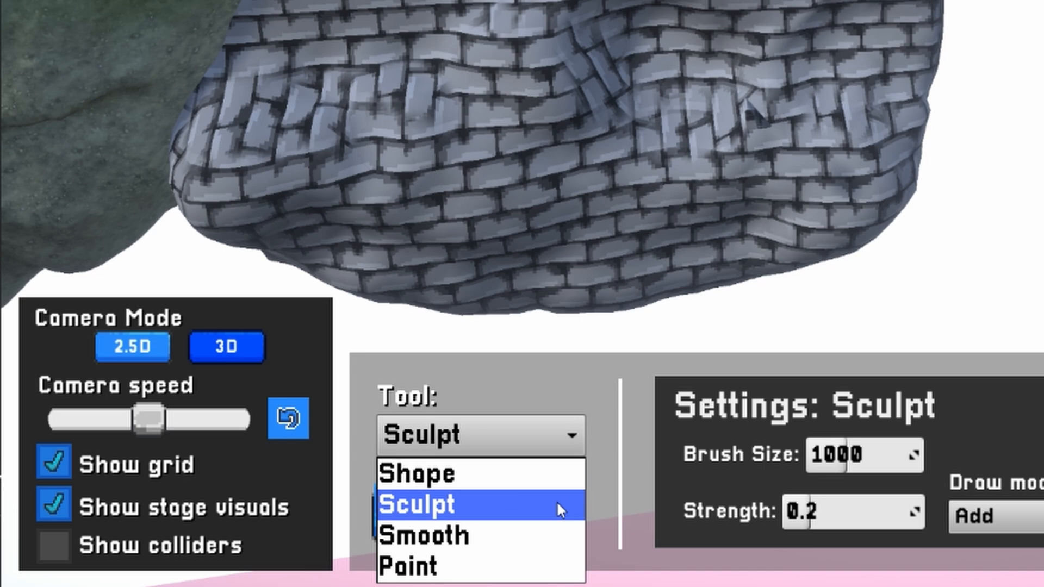
left_click(424, 534)
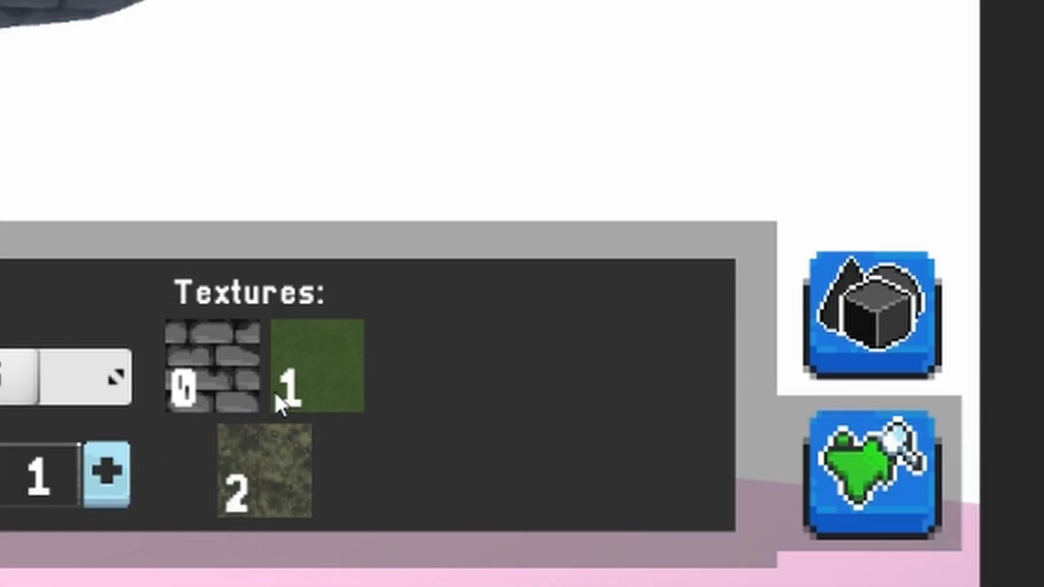
mouse_move(383, 470)
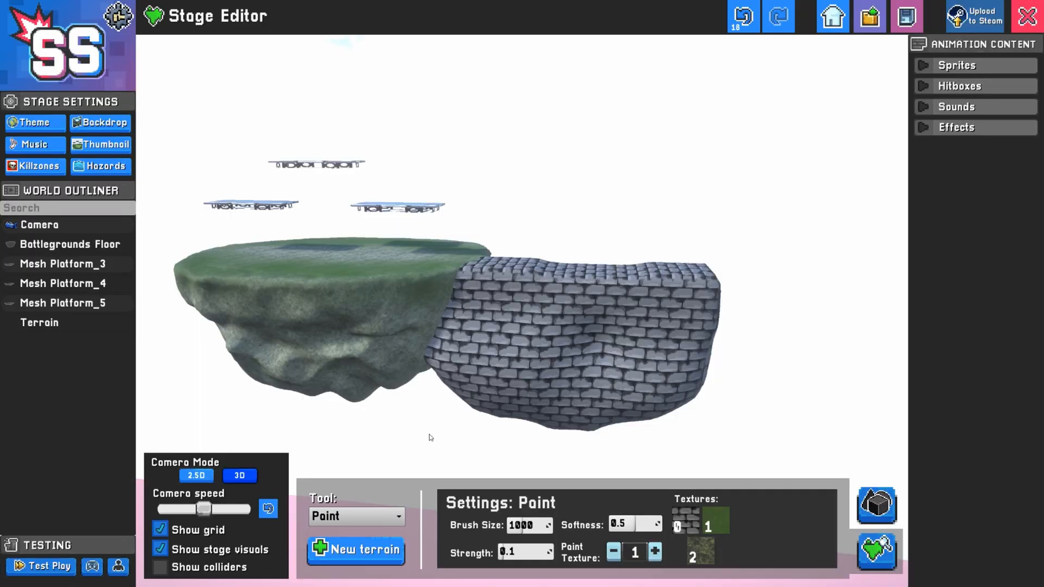
mouse_move(717, 531)
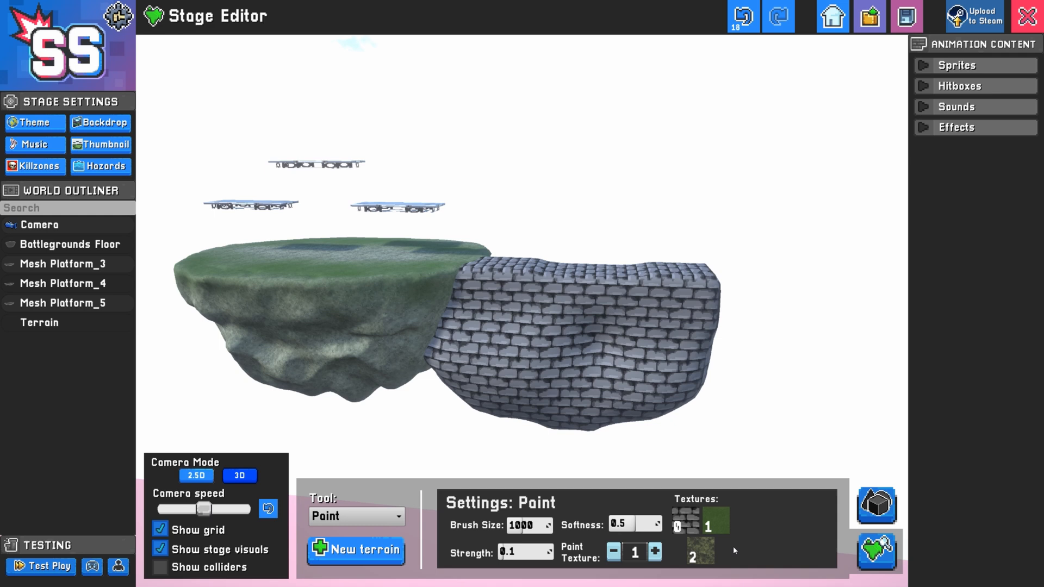
Reopen the terrain Tool dropdown after smoothing the brick block
left_click(356, 516)
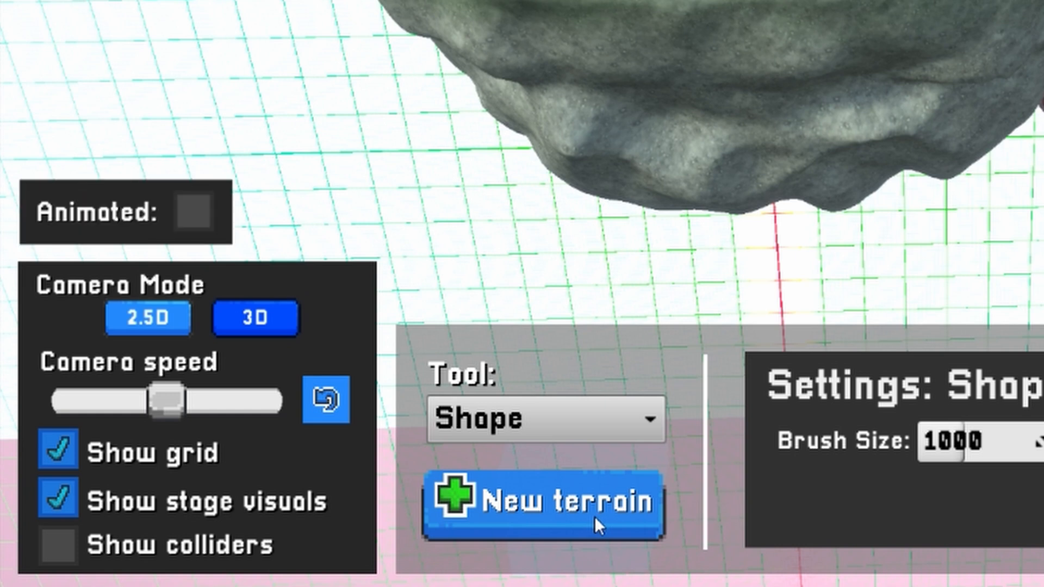
Add a new empty terrain object, Terrain_1, to the World Outliner
left_click(540, 501)
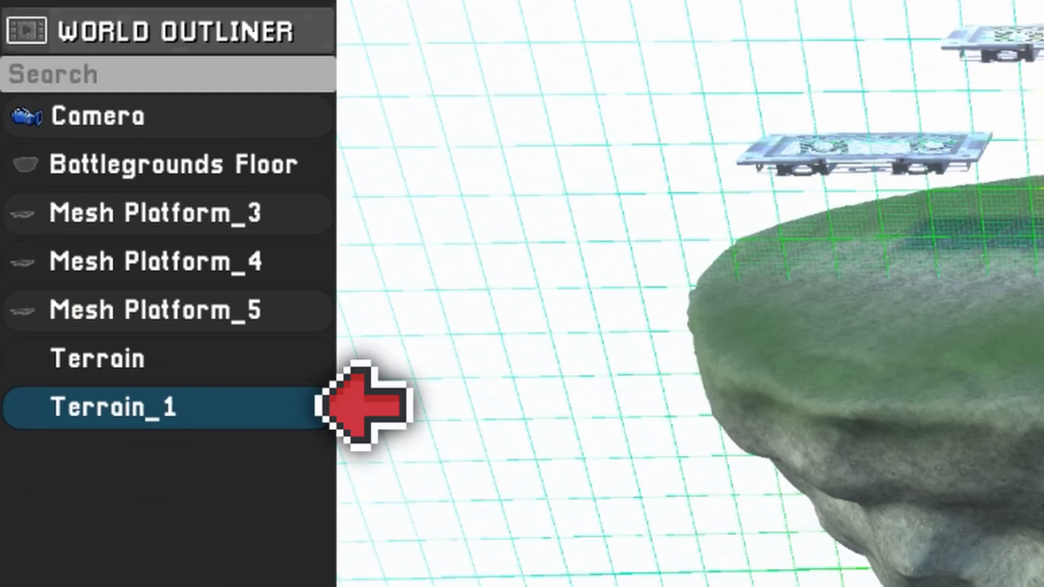